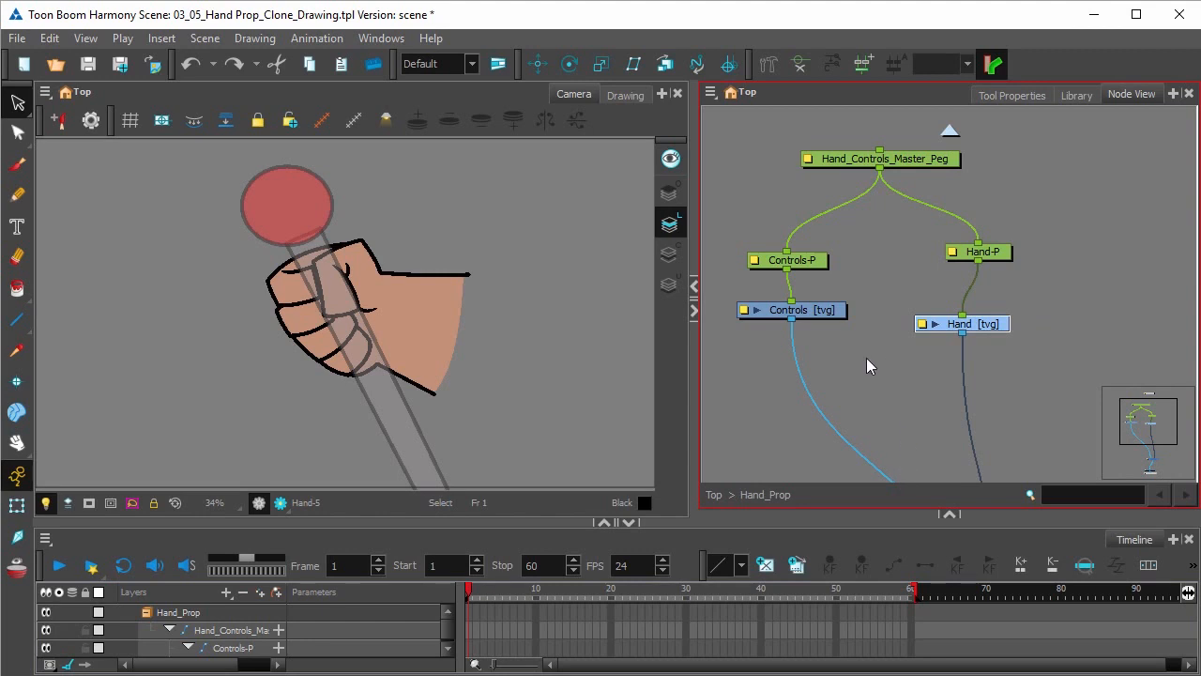
Select the Hand drawing node in Node View to duplicate it as Hand_1.
{"action": "left_click", "coordinate": [49, 38]}
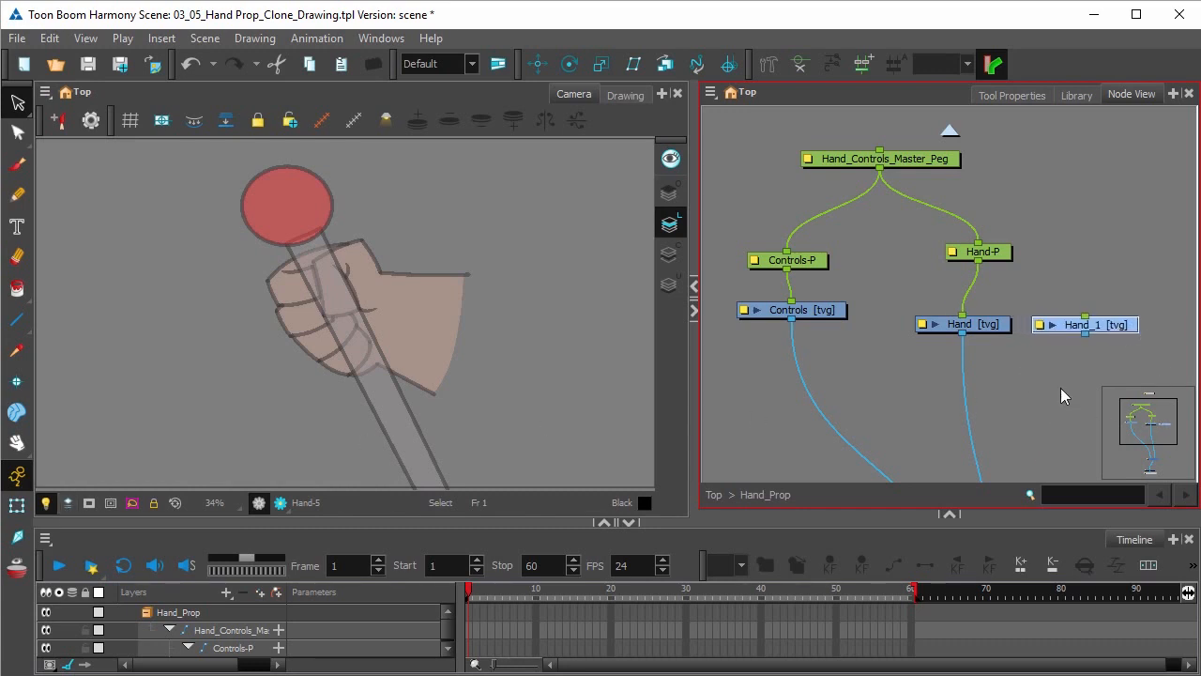
{"action": "mouse_move", "coordinate": [1012, 408]}
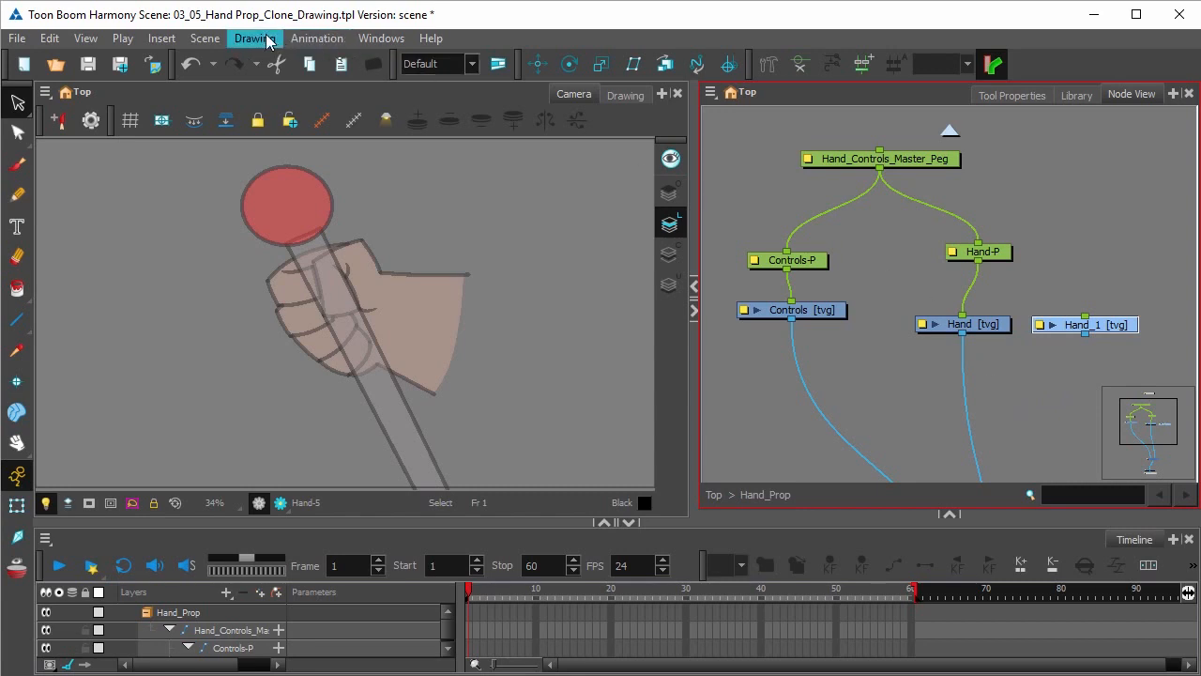
{"action": "left_click", "coordinate": [255, 37]}
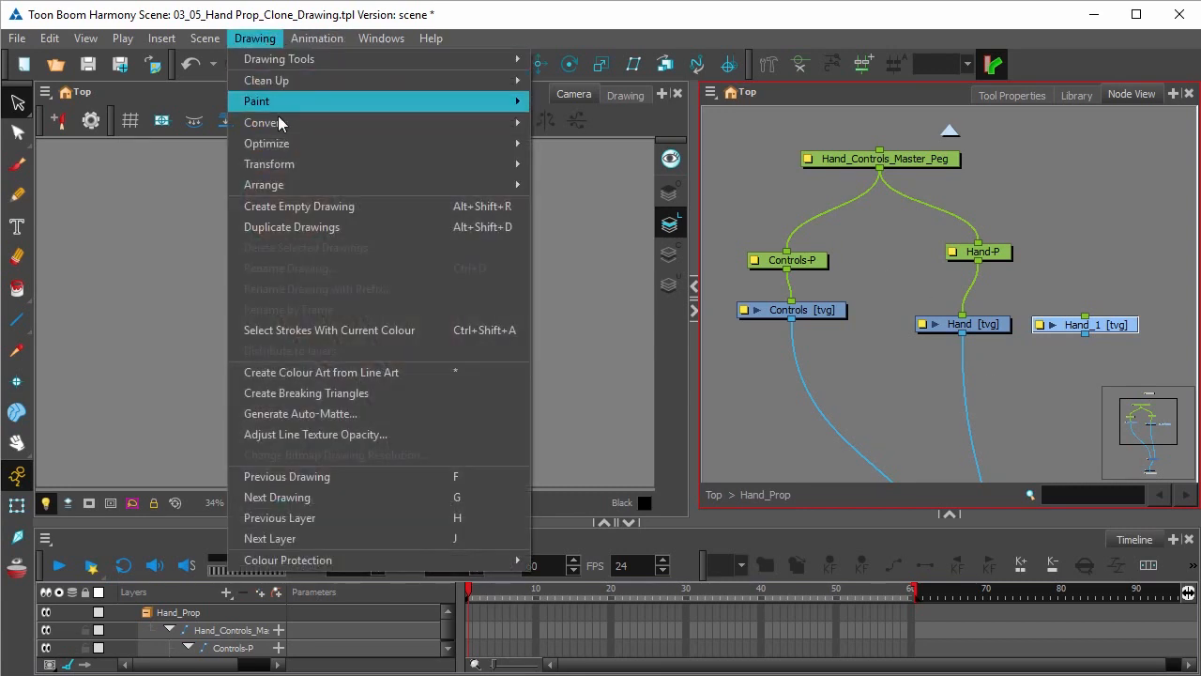
{"action": "mouse_move", "coordinate": [274, 231]}
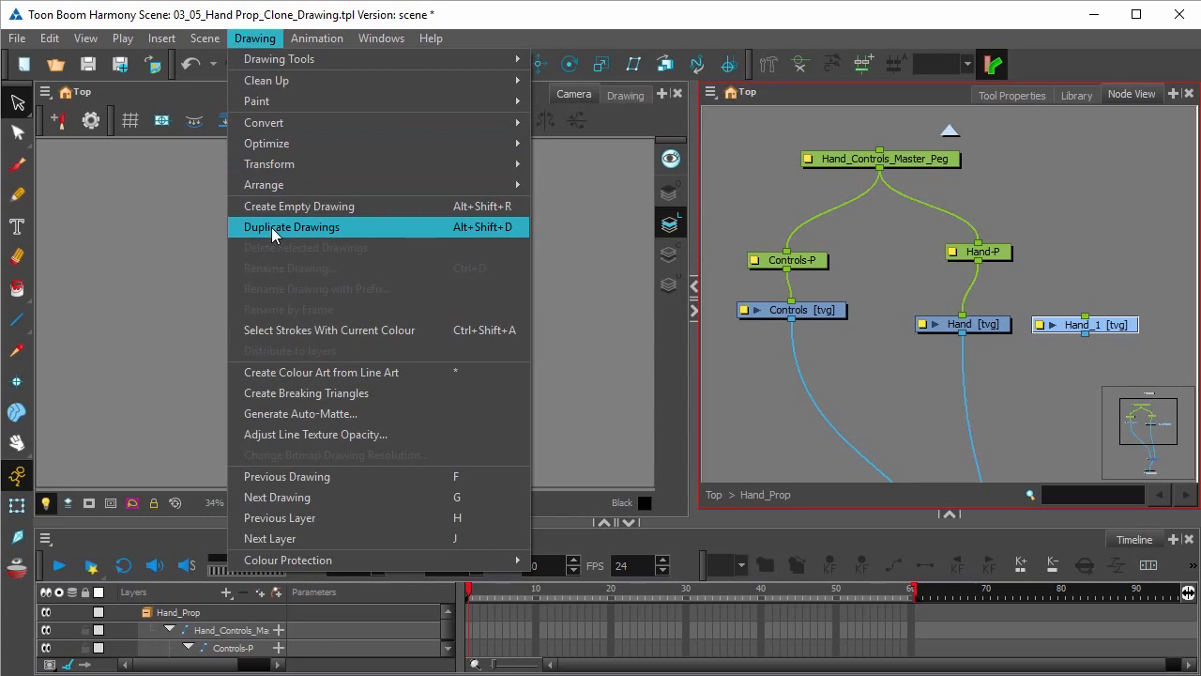
{"action": "left_click", "coordinate": [291, 226]}
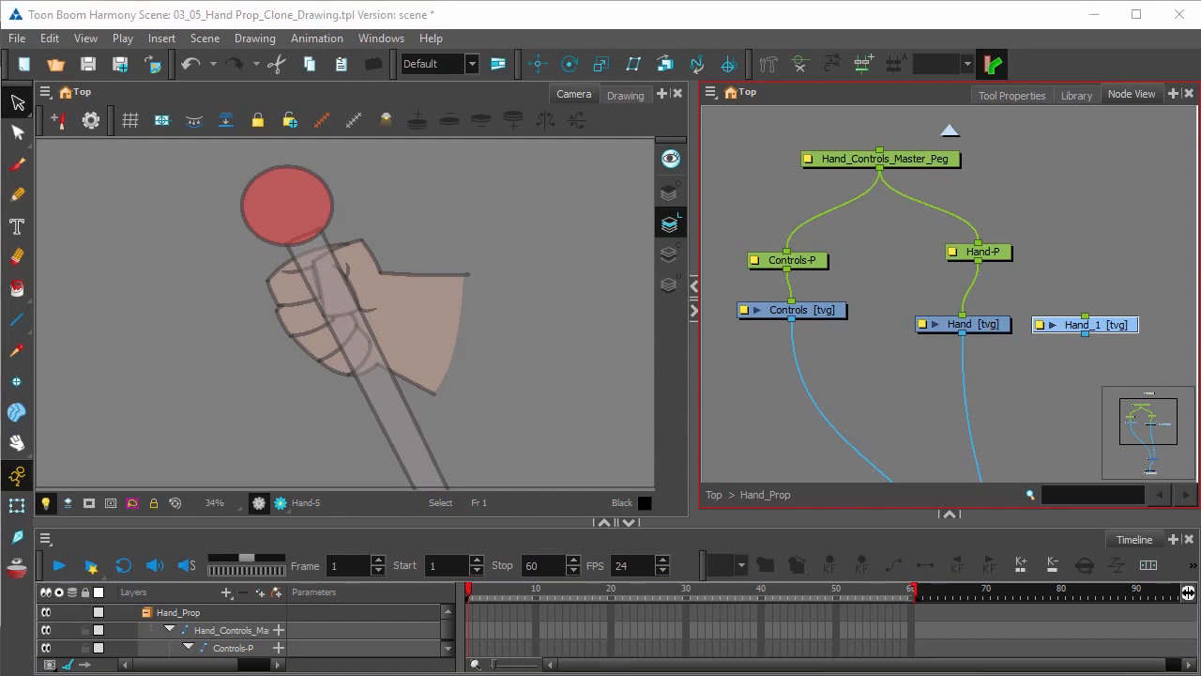
{"action": "mouse_move", "coordinate": [981, 266]}
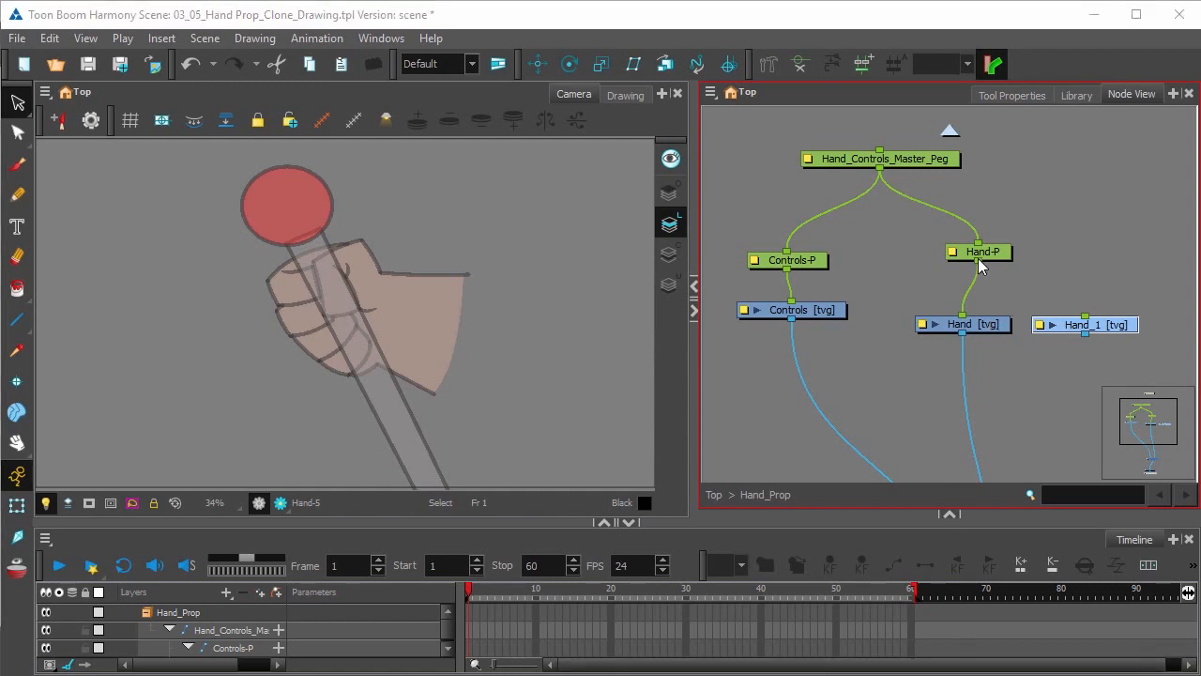
Link the Hand-P peg's output port to the Hand_1 node's input port.
{"action": "left_click_drag", "start_coordinate": [979, 265], "coordinate": [1079, 309]}
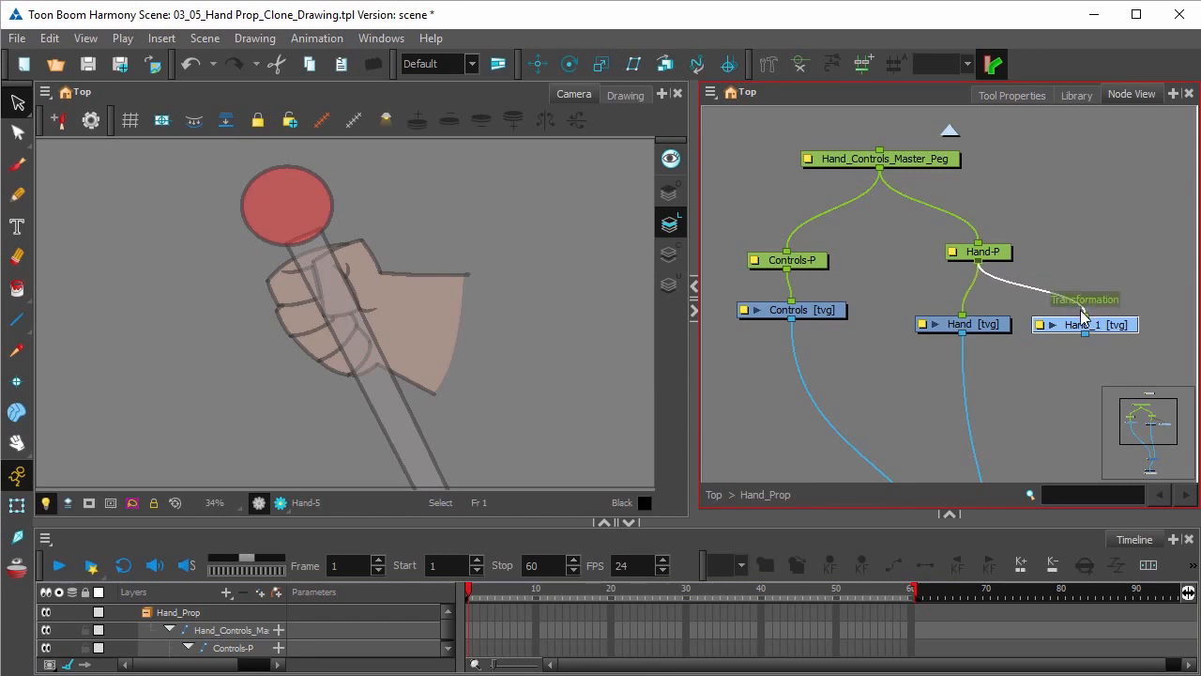
{"action": "mouse_move", "coordinate": [1058, 406]}
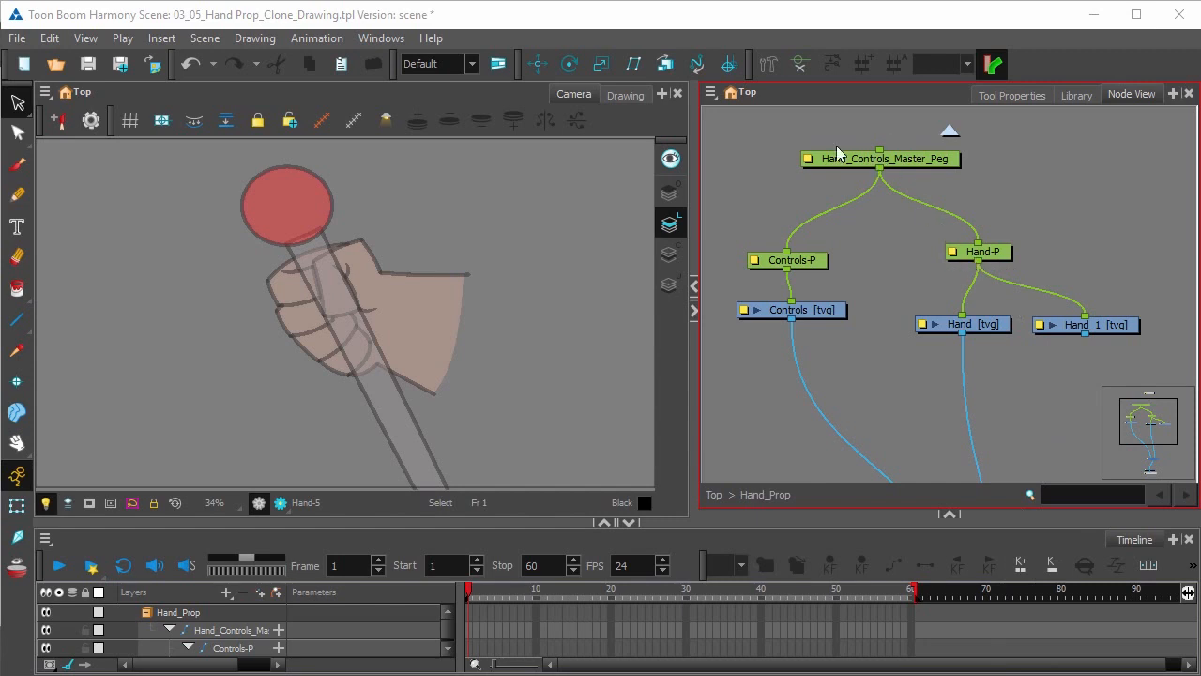
{"action": "mouse_move", "coordinate": [1045, 277]}
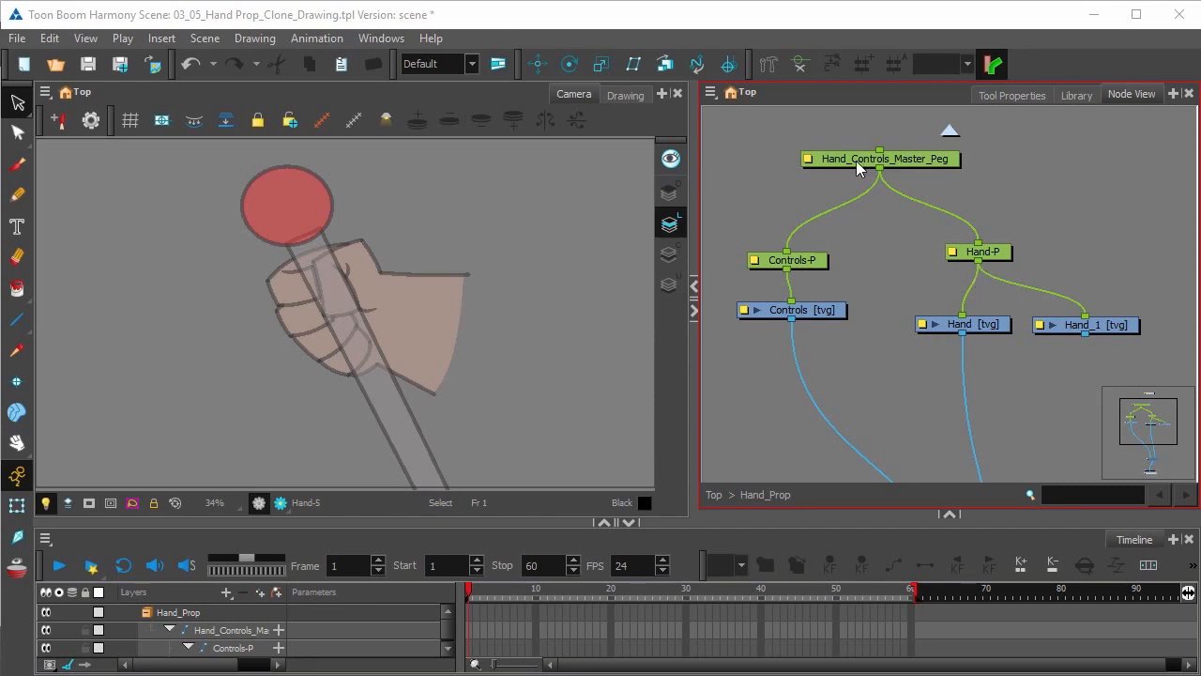
{"action": "mouse_move", "coordinate": [849, 173]}
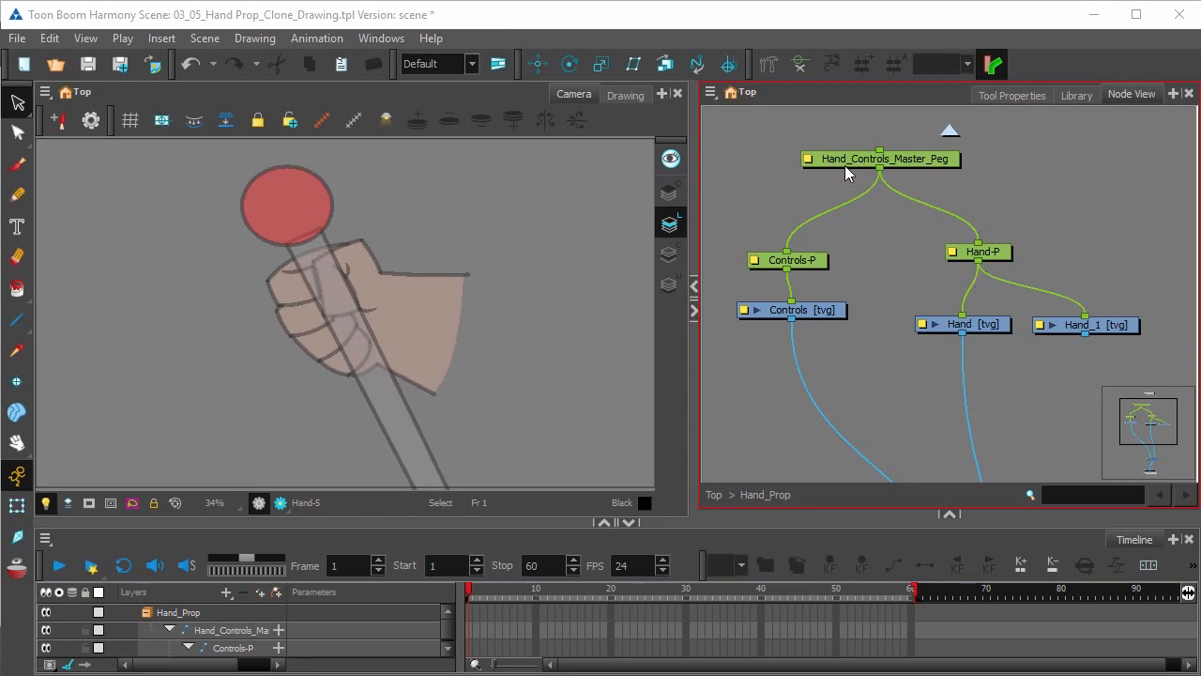
{"action": "mouse_move", "coordinate": [810, 246]}
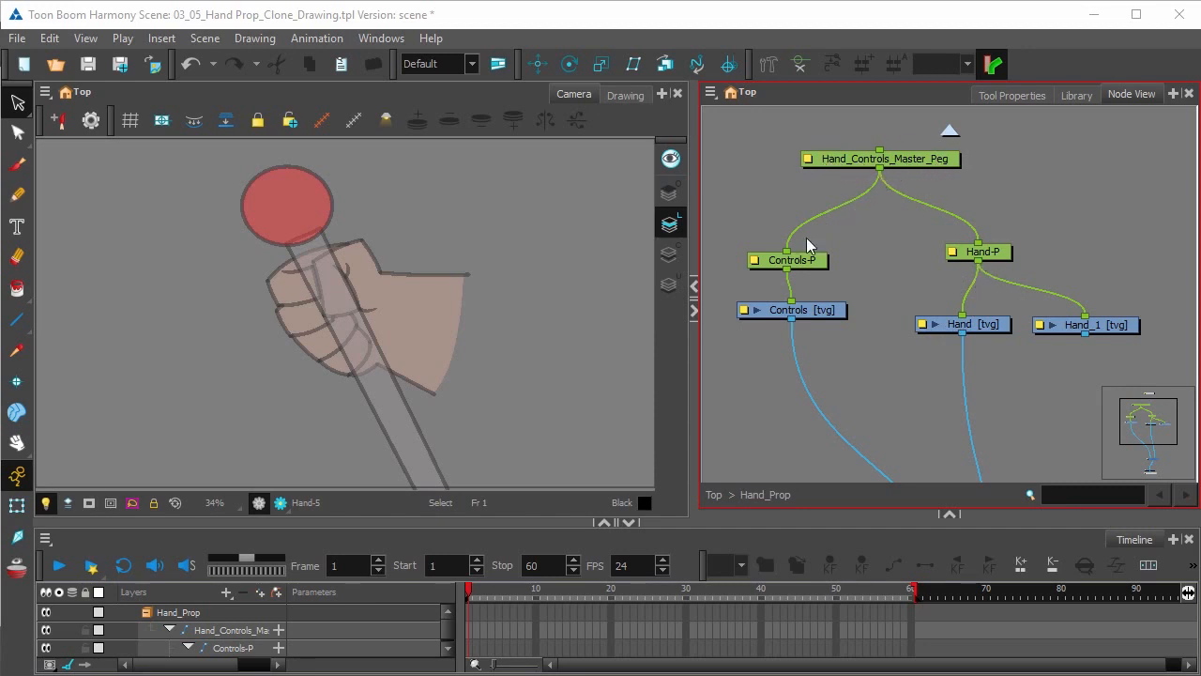
{"action": "mouse_move", "coordinate": [1089, 552]}
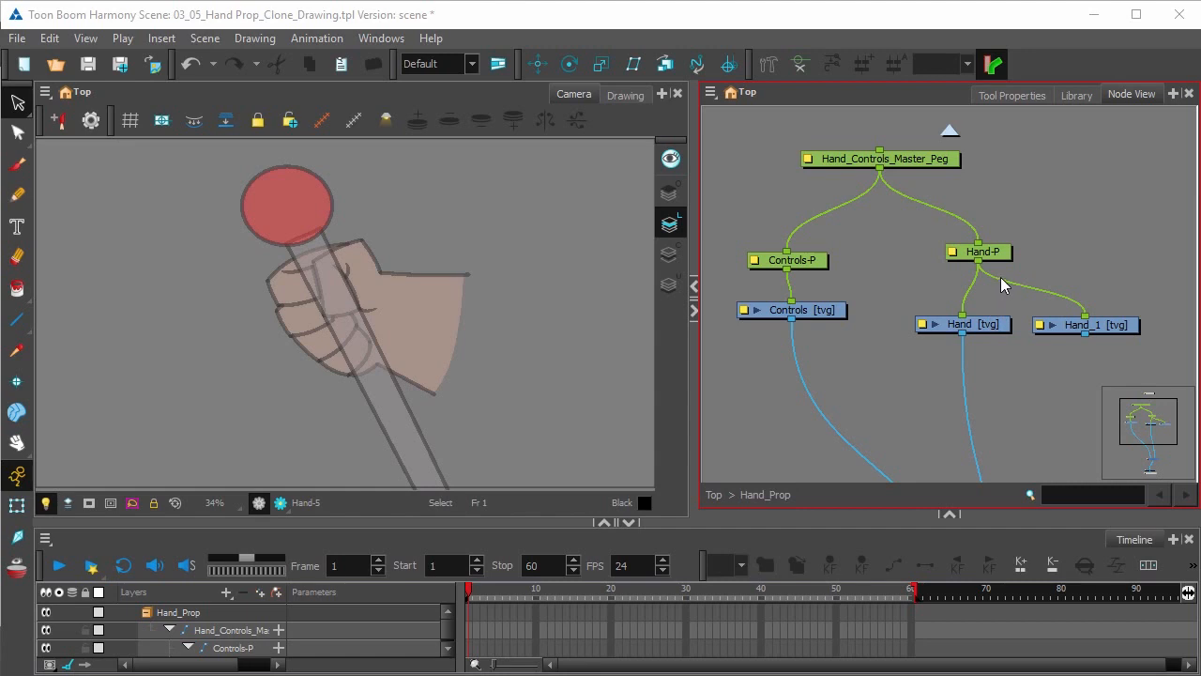
{"action": "mouse_move", "coordinate": [976, 265]}
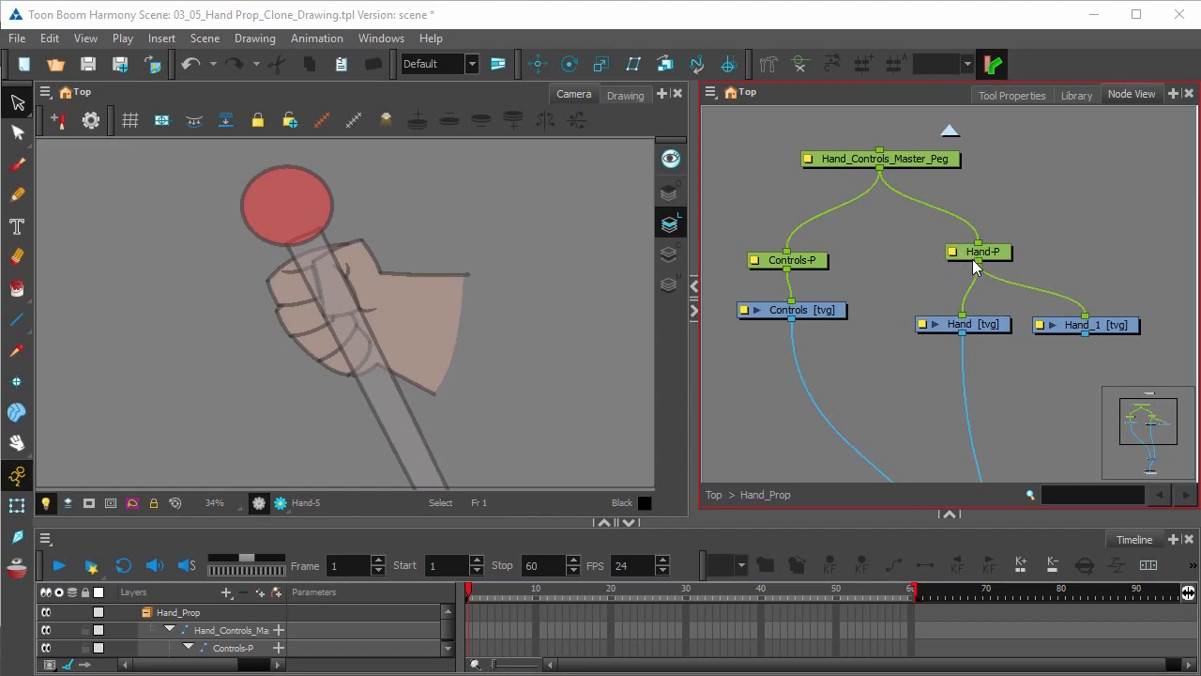